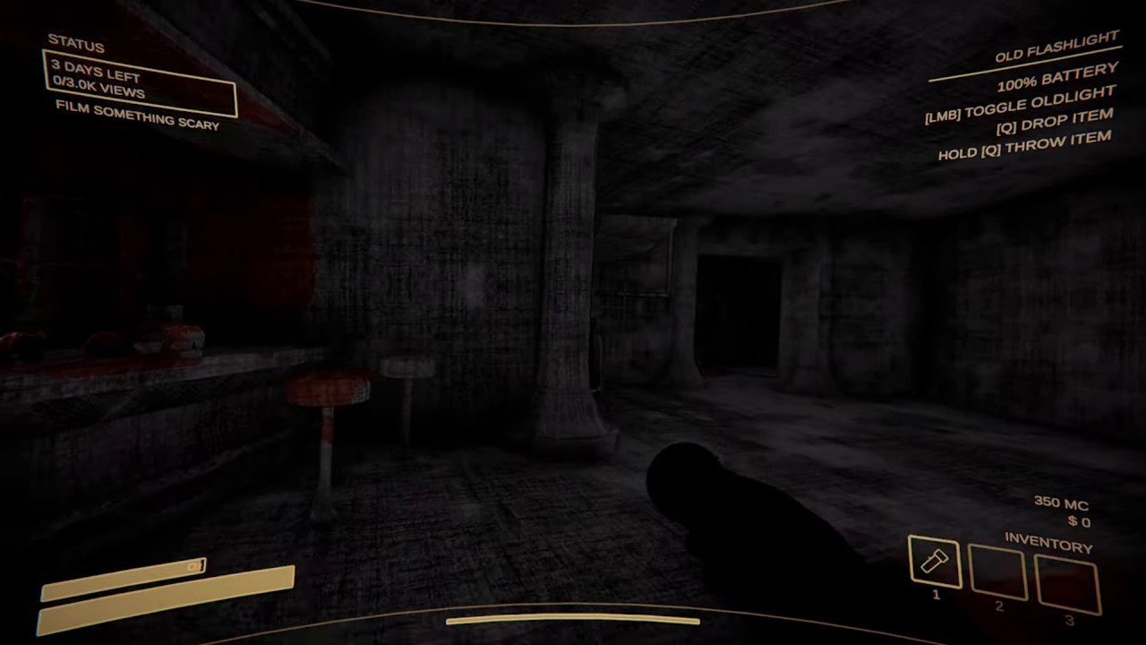
mouse_move(574, 322)
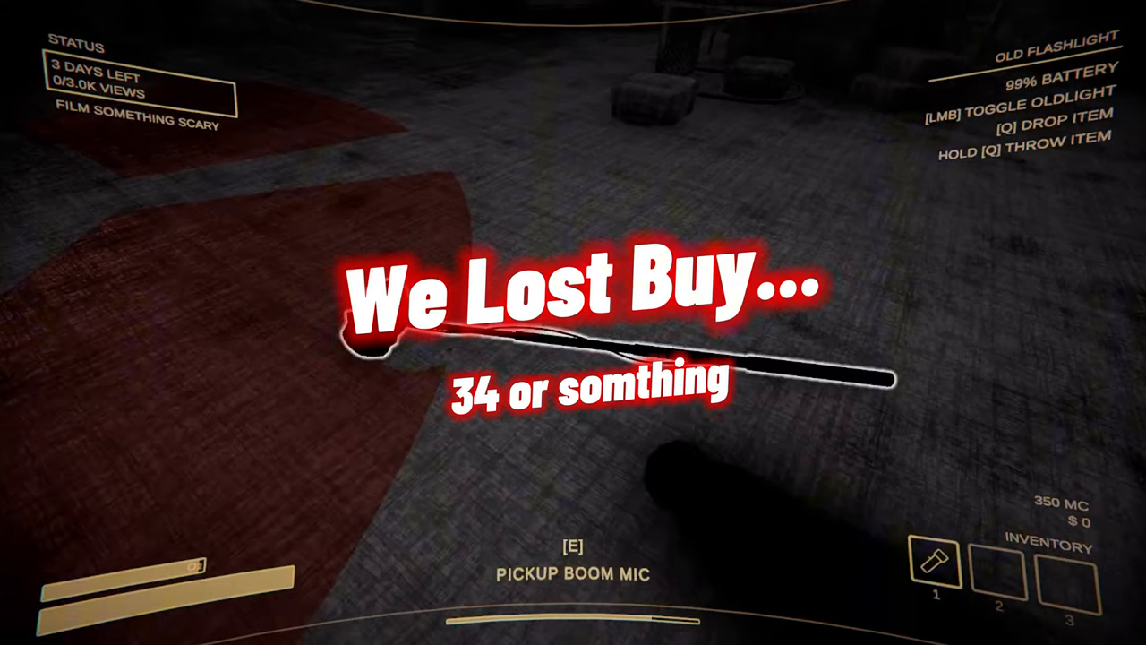
Step: Pick up the boom mic into the inventory, then roam until the Long Flashlight Pro appears
key("e")
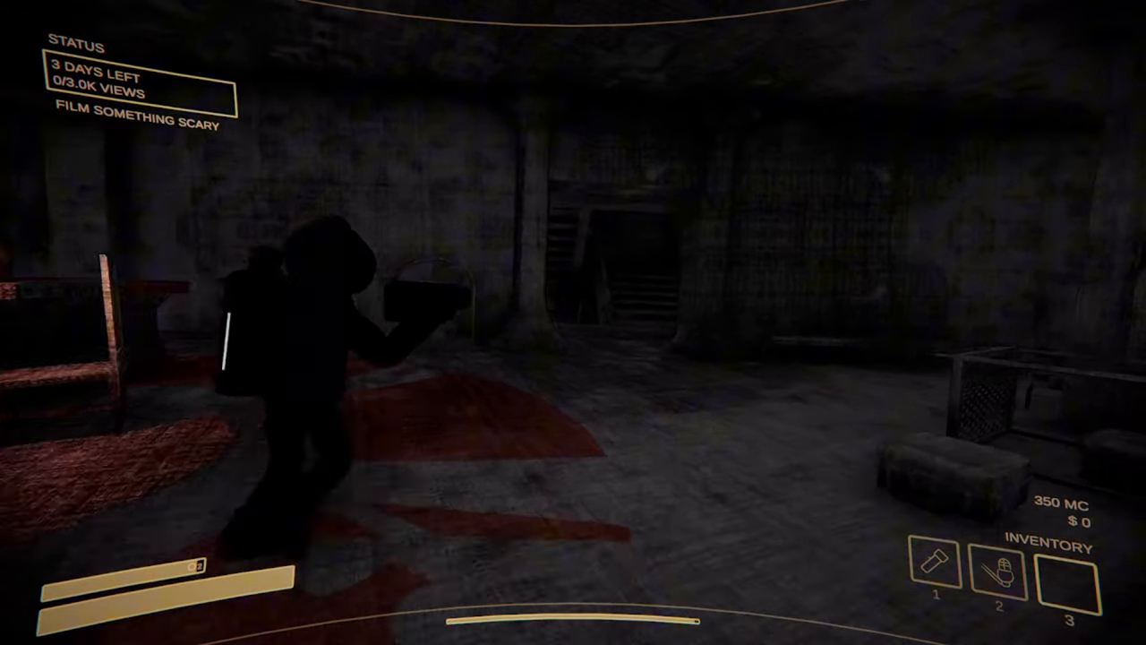
mouse_move(574, 323)
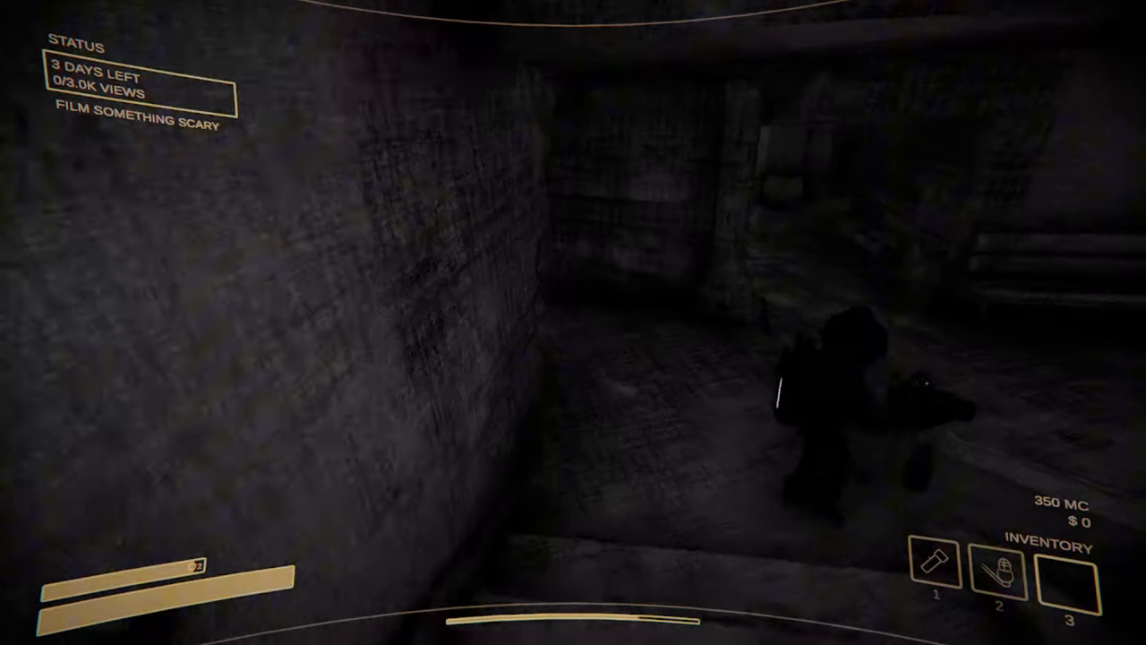
mouse_move(573, 323)
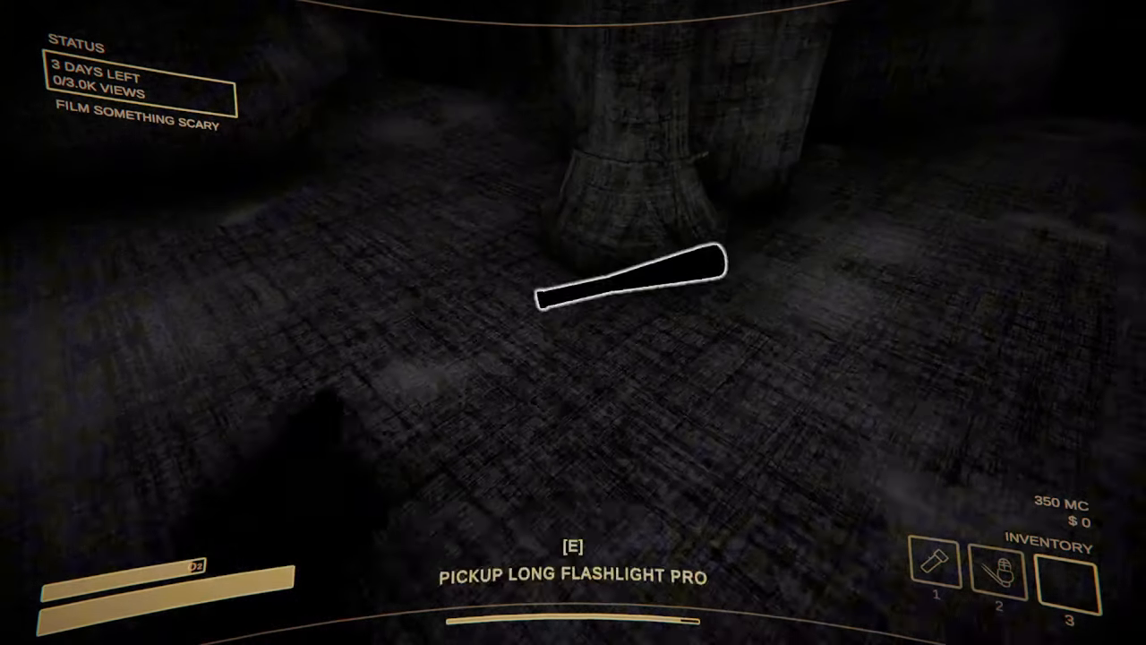
Step: Pick up the Long Flashlight Pro as the carried light and head to the pit edge
key("e")
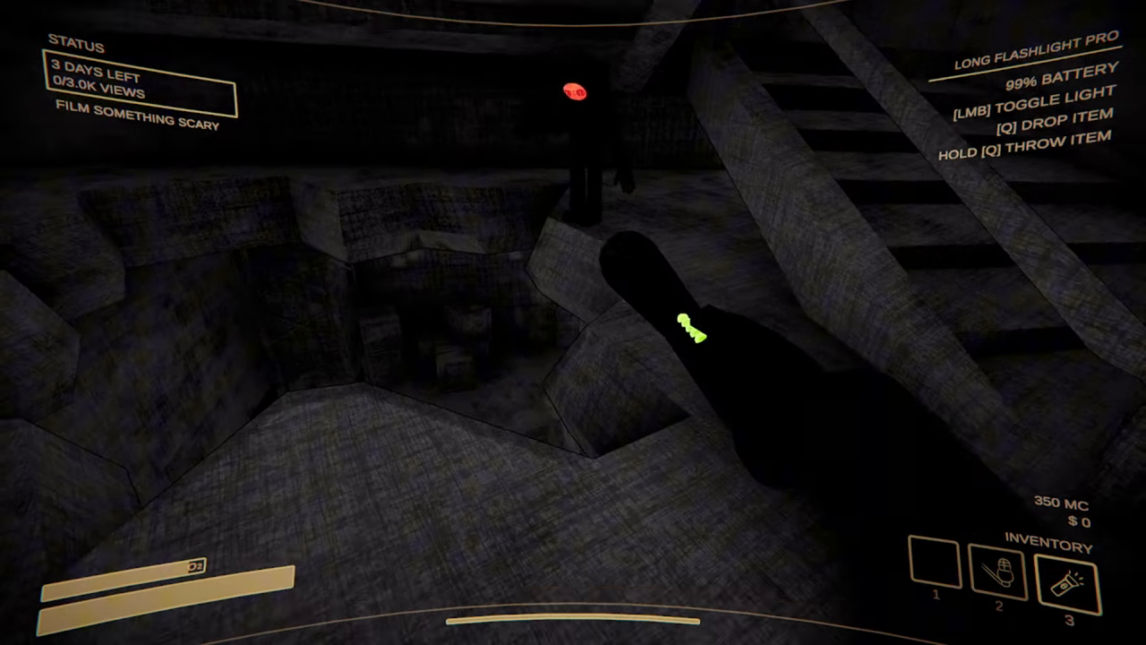
mouse_move(574, 322)
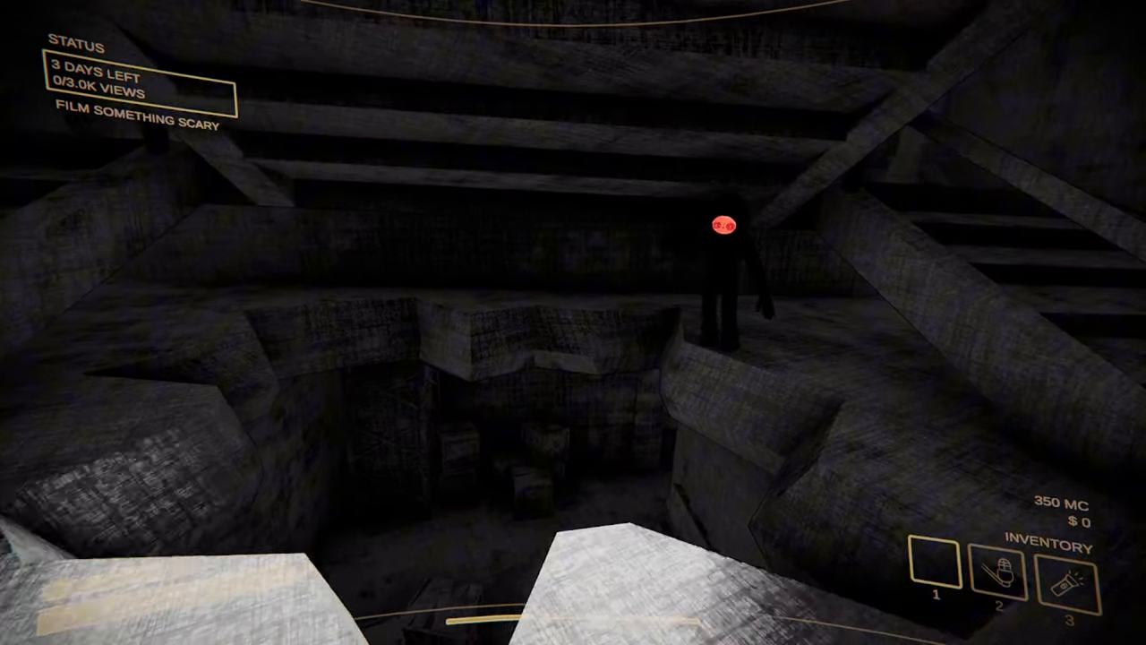
mouse_move(573, 322)
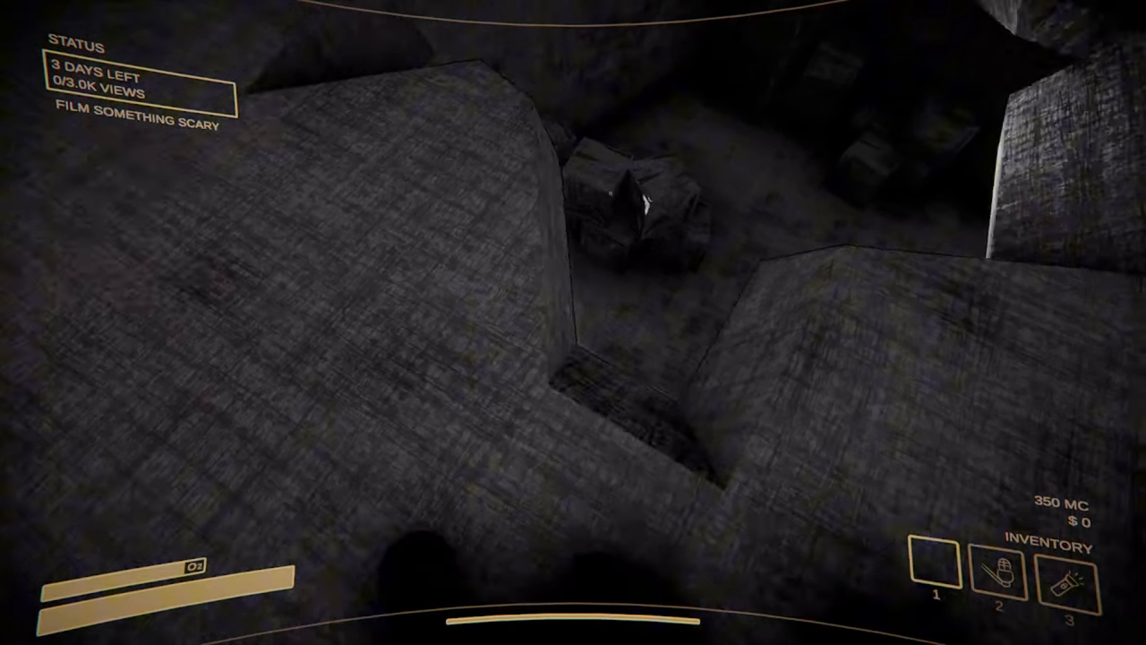
mouse_move(573, 323)
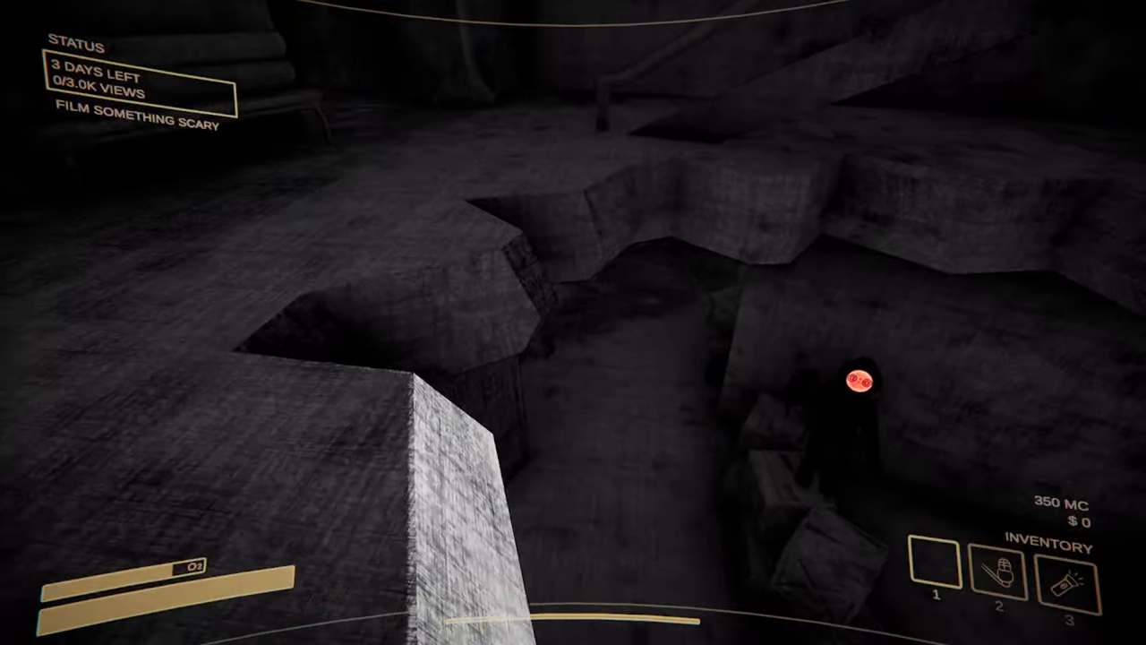
mouse_move(574, 323)
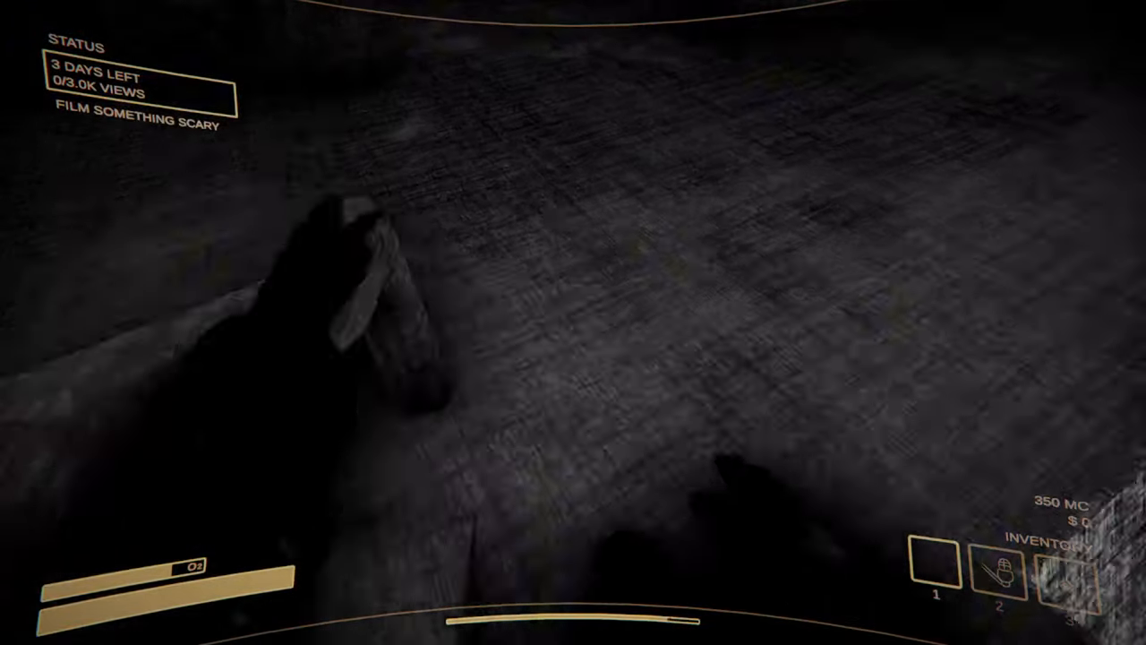
mouse_move(573, 323)
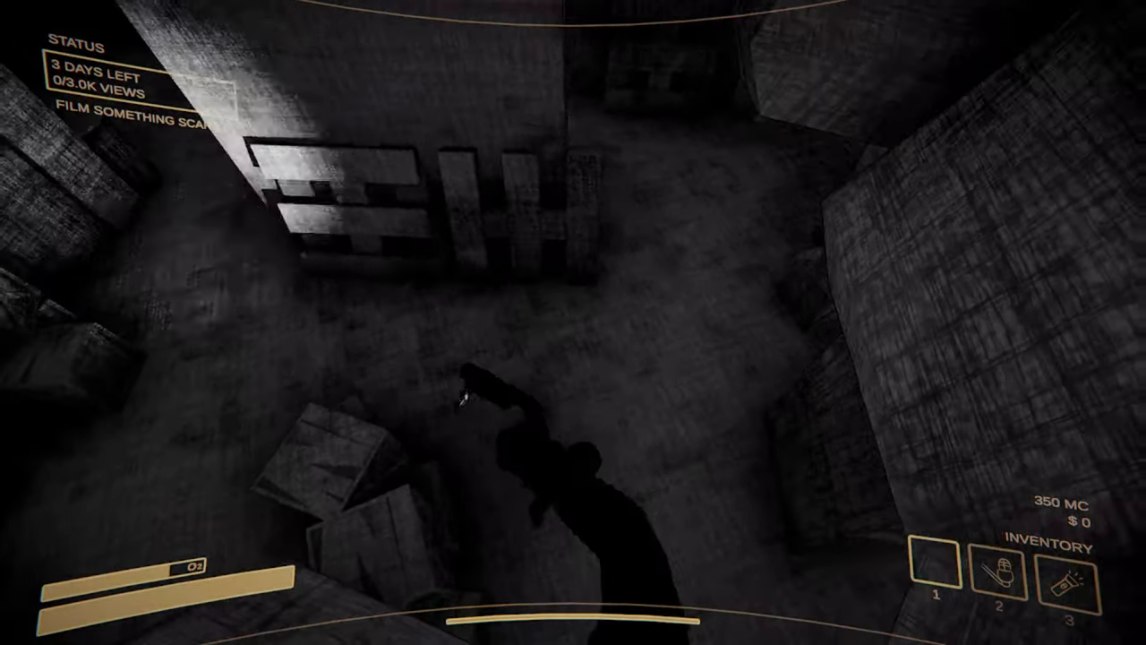
mouse_move(573, 323)
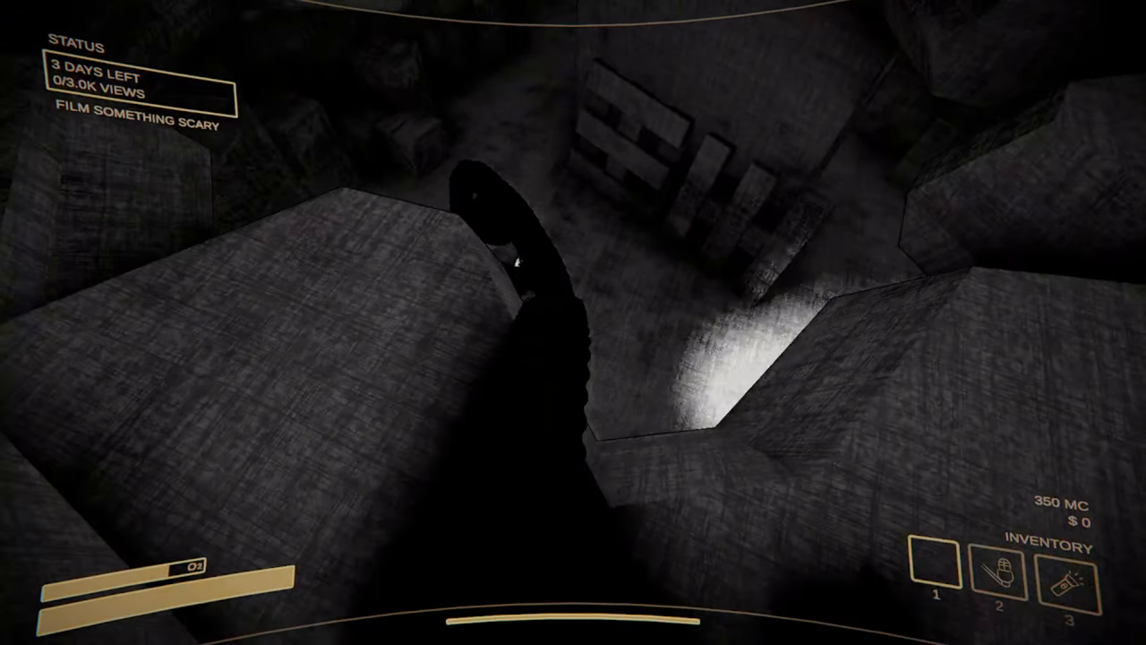
mouse_move(573, 322)
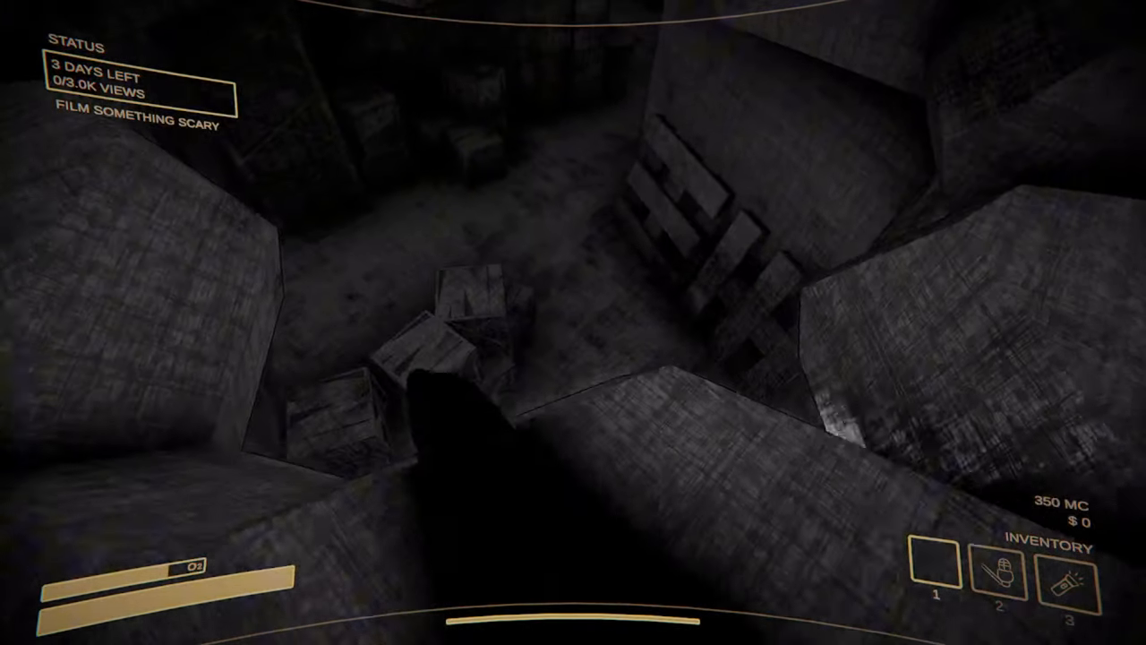
mouse_move(573, 323)
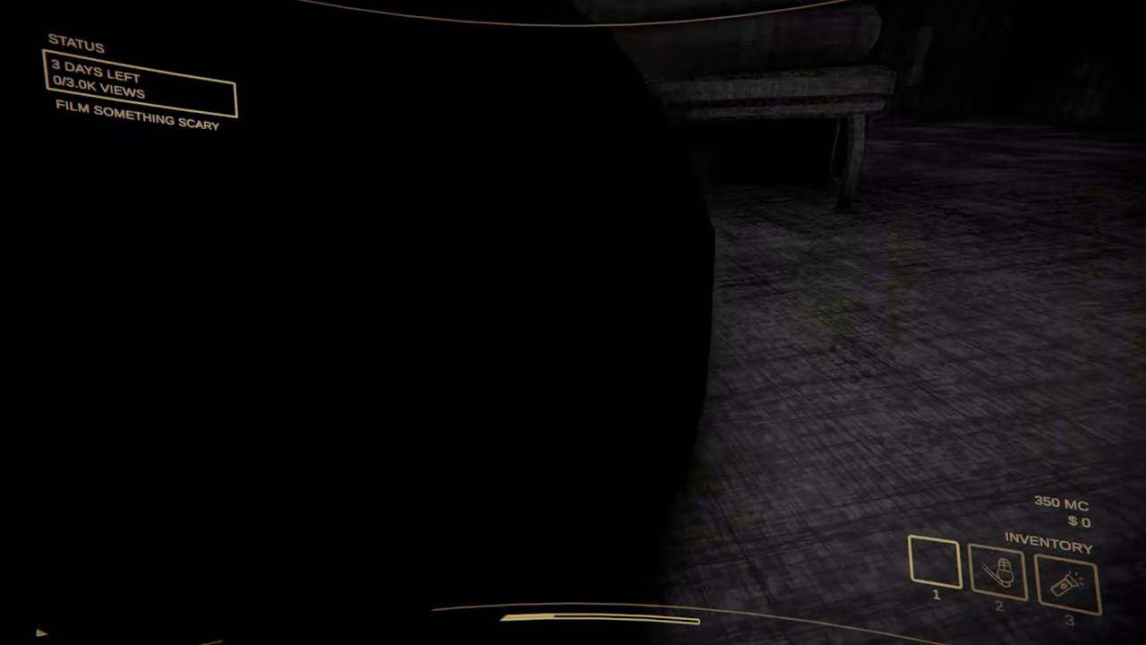
mouse_move(573, 323)
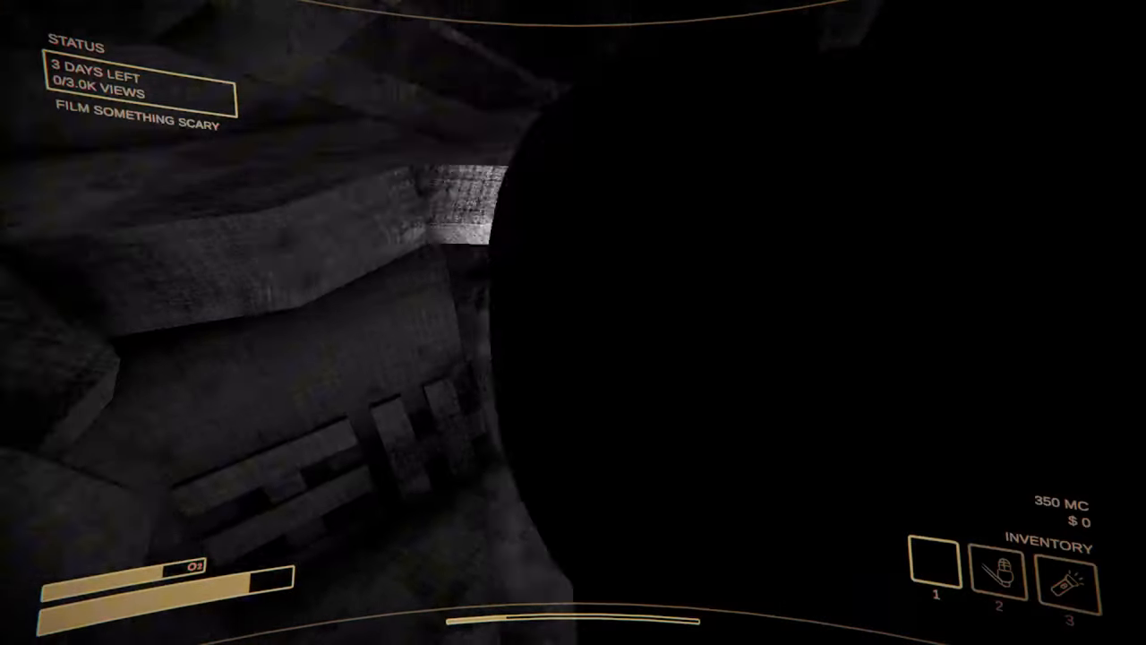
mouse_move(573, 322)
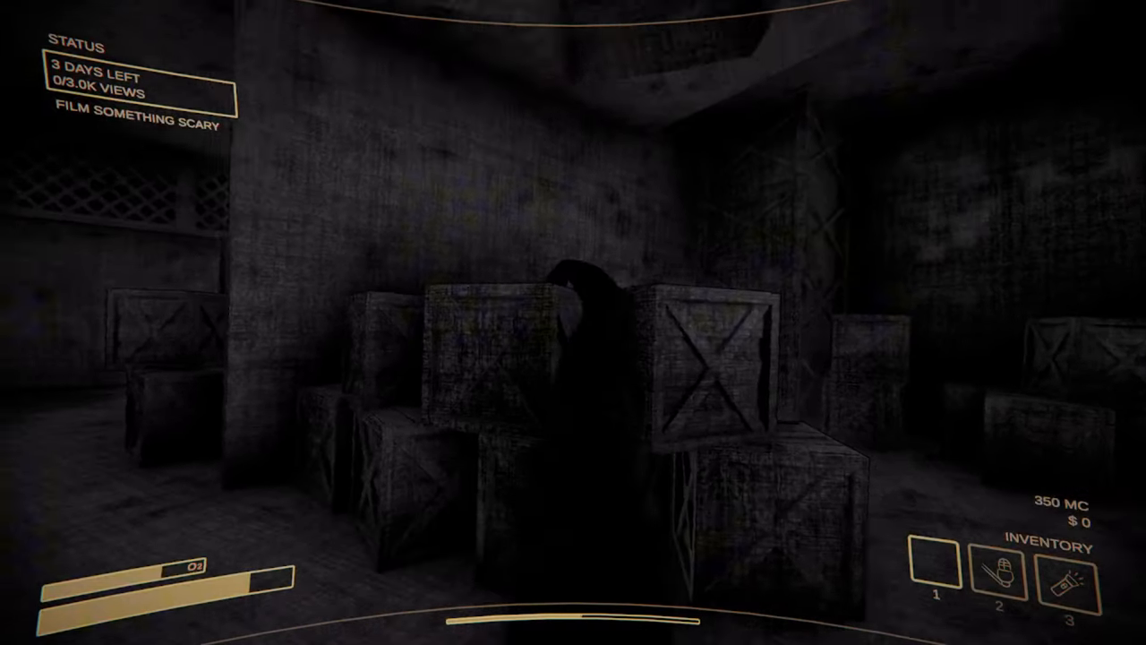
mouse_move(573, 322)
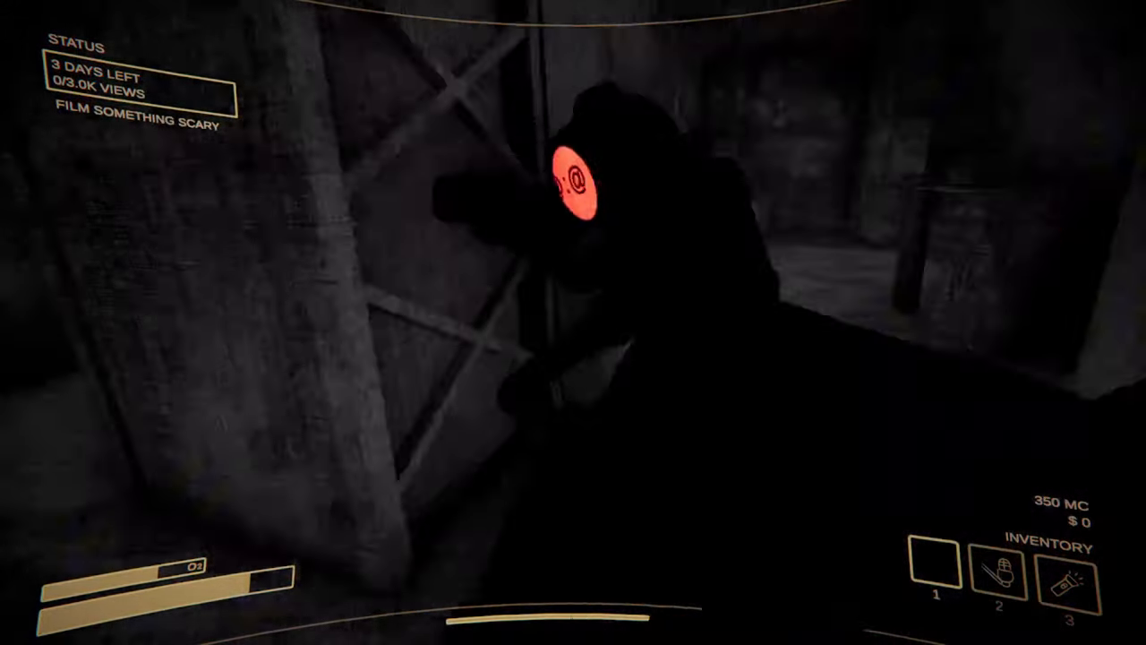
mouse_move(574, 323)
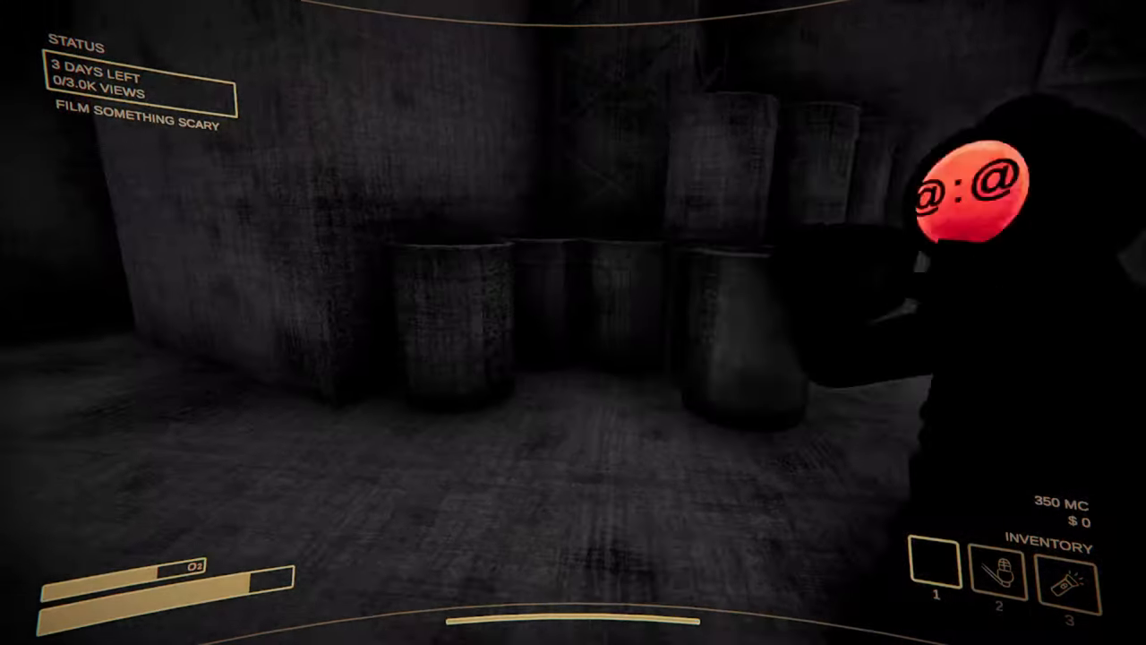
mouse_move(574, 322)
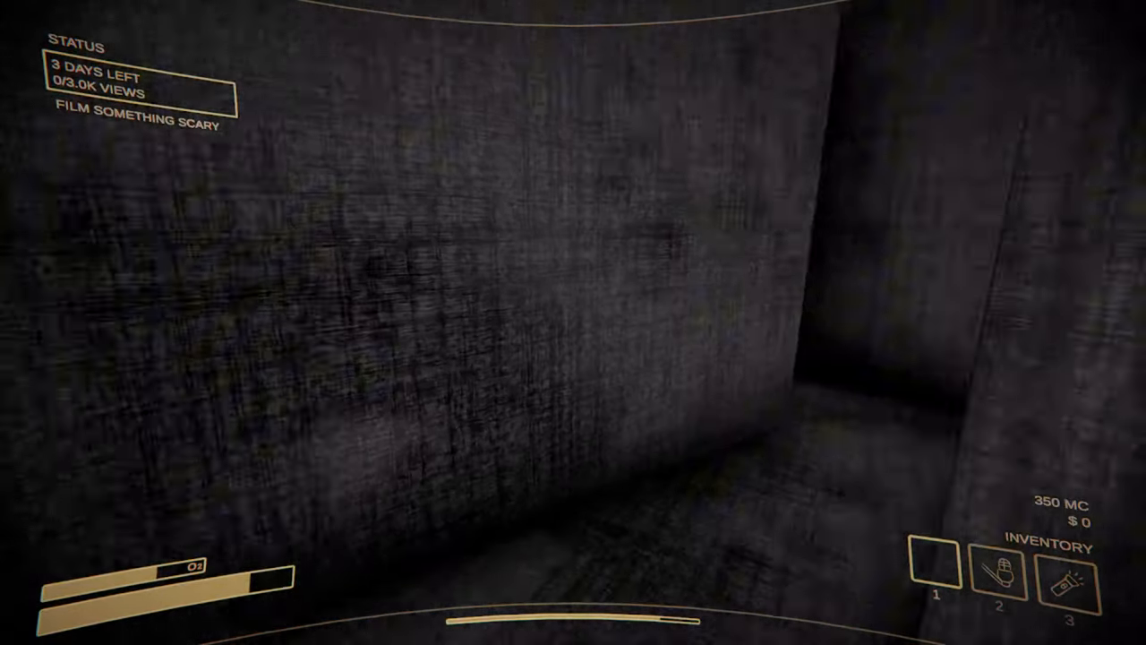
mouse_move(573, 323)
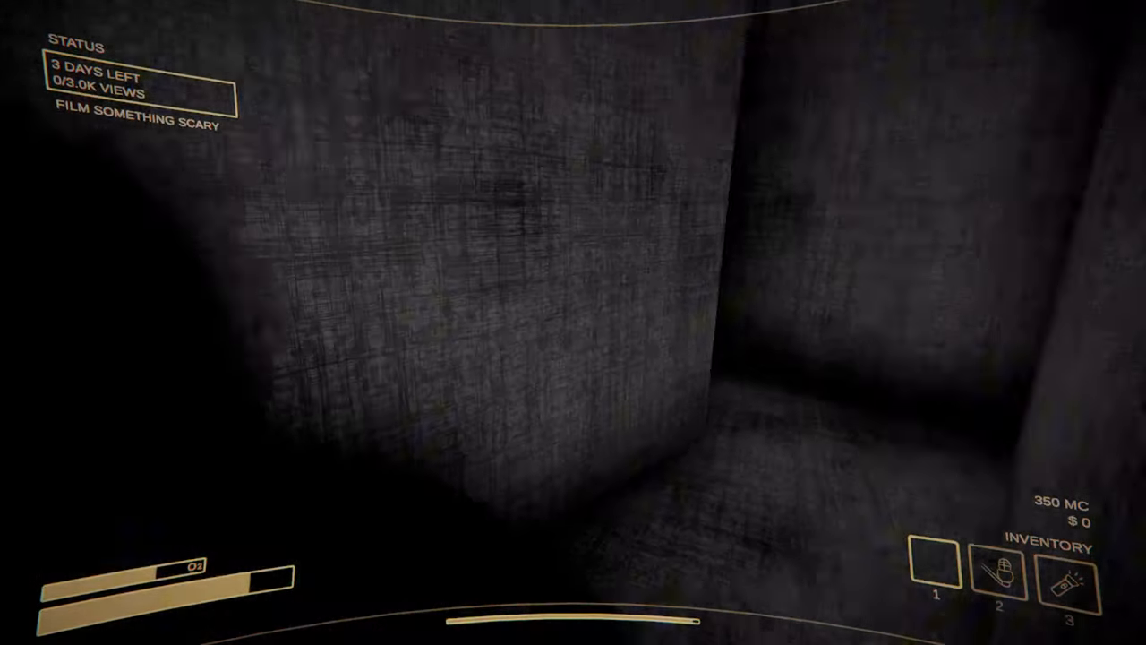
mouse_move(573, 322)
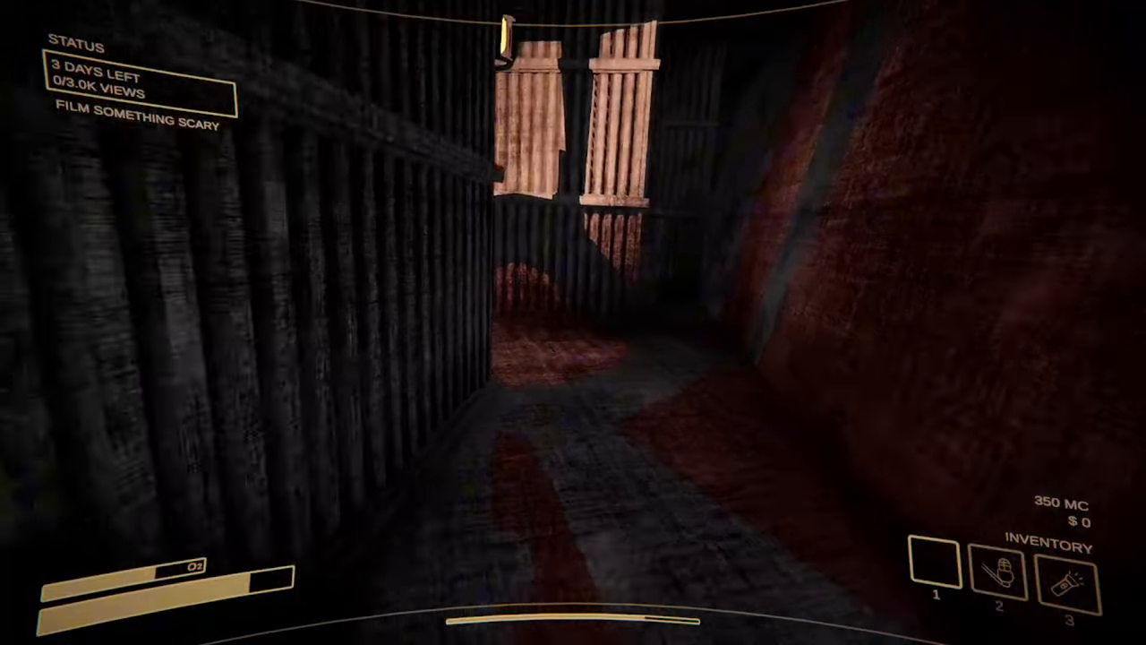
mouse_move(573, 323)
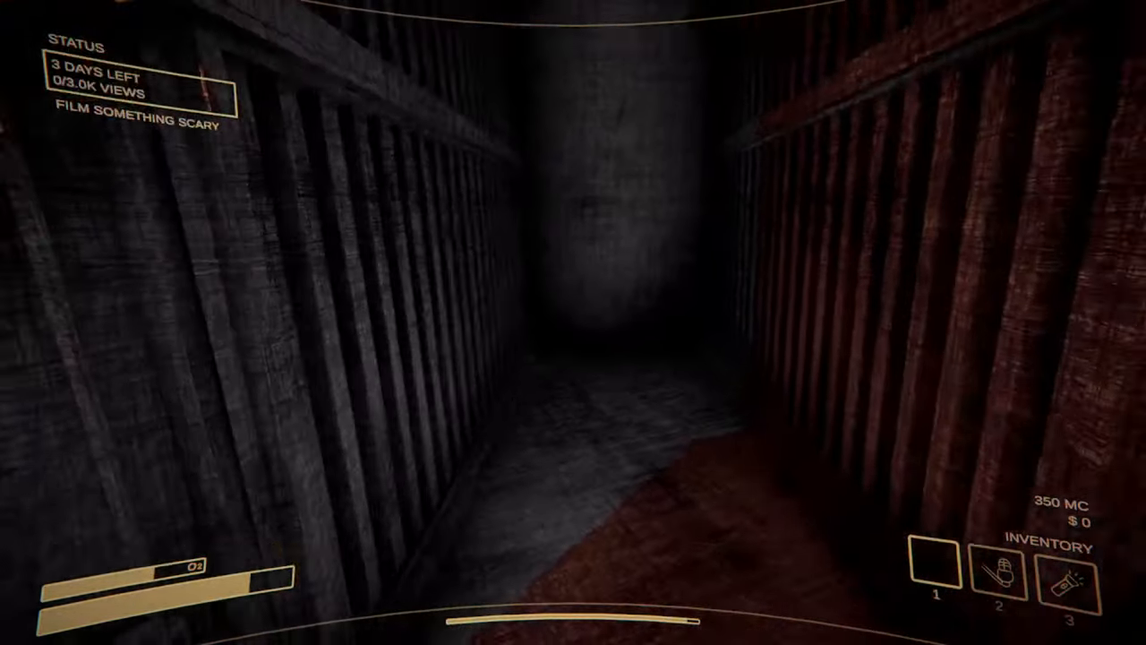
mouse_move(574, 323)
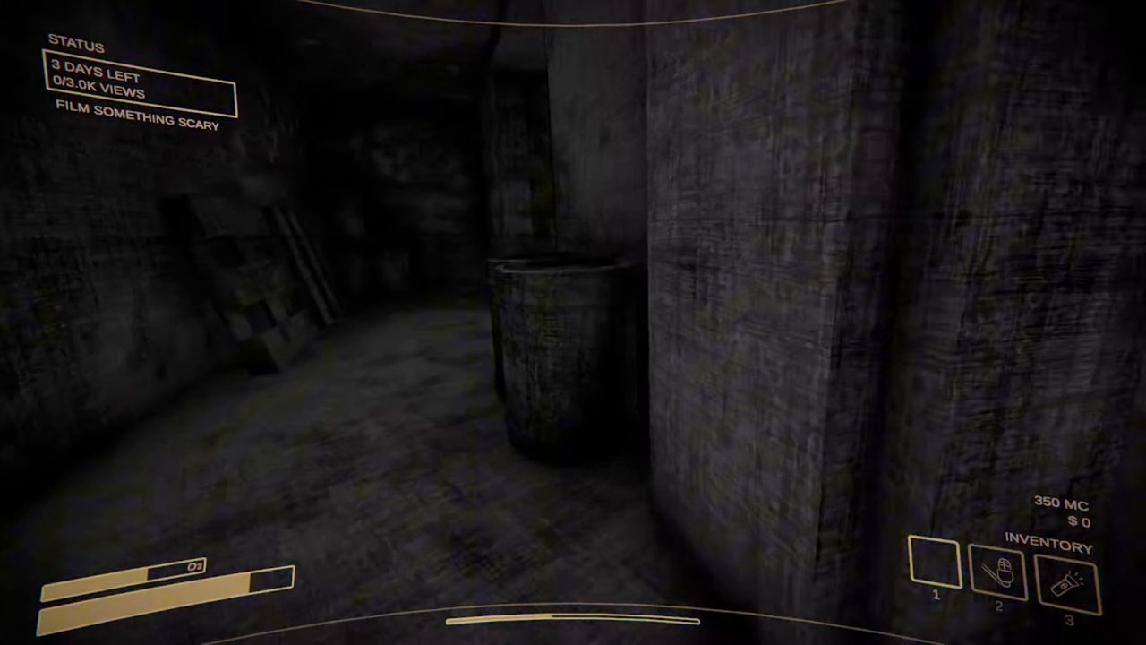
mouse_move(573, 323)
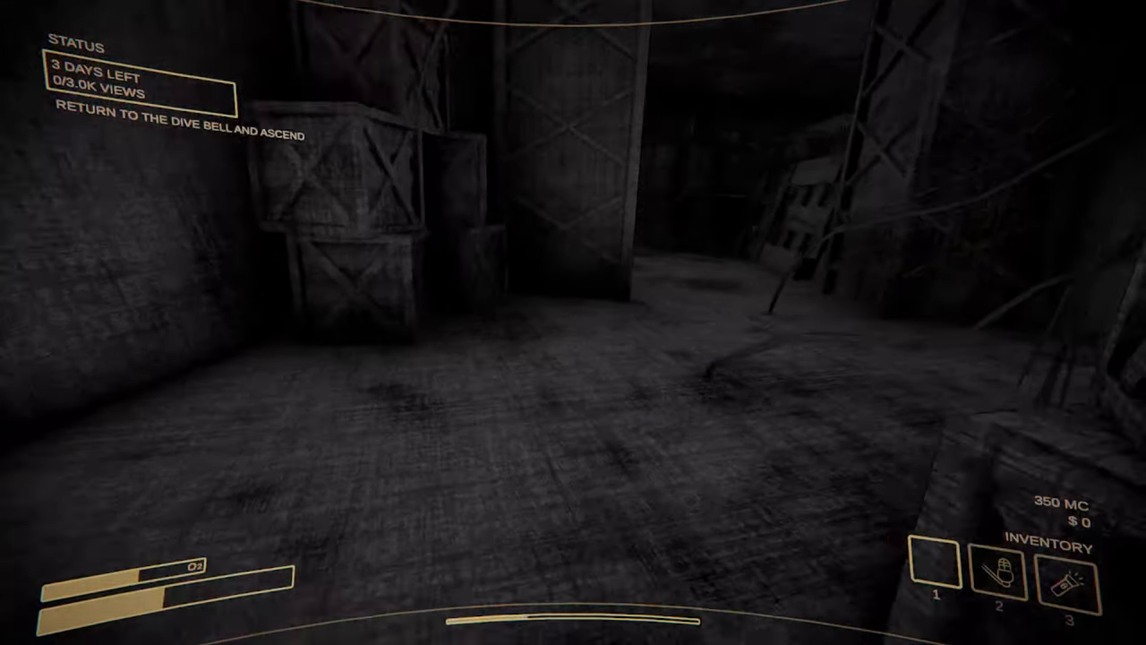
mouse_move(573, 323)
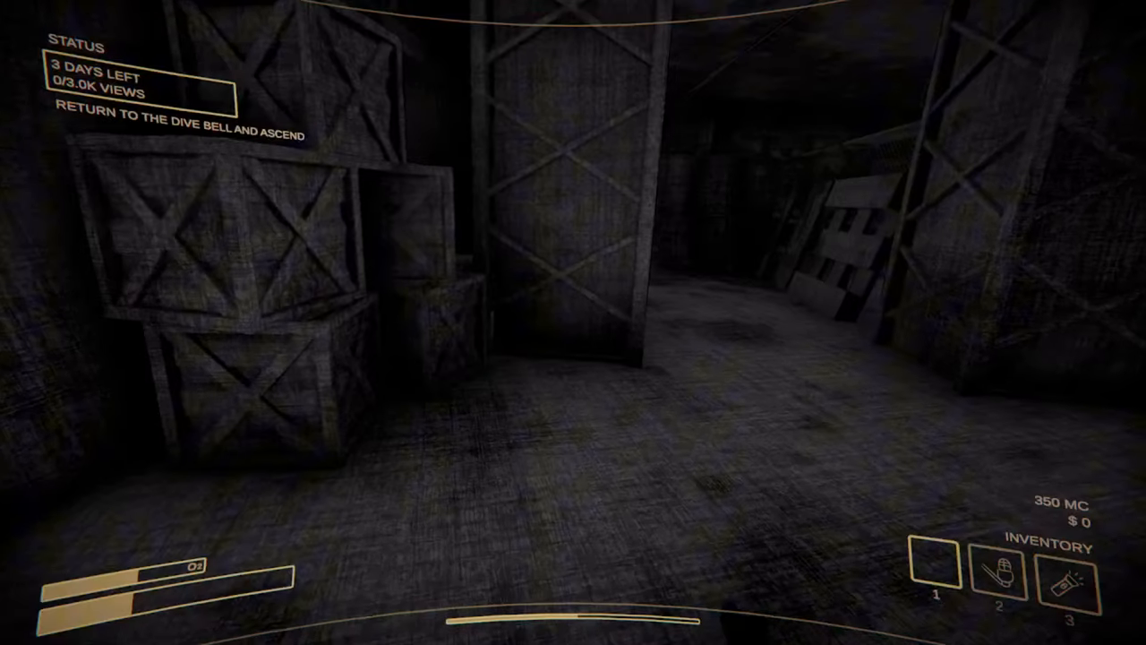